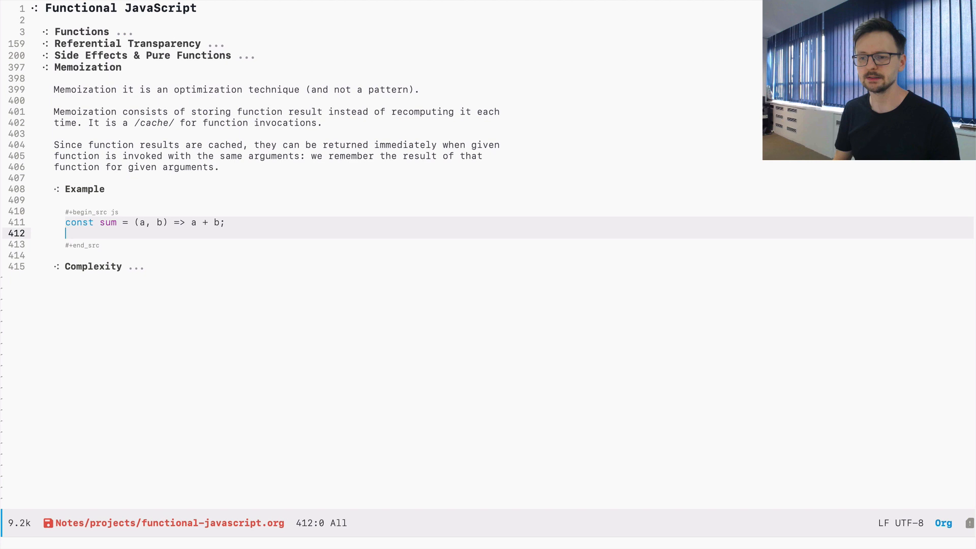
# Step: Write two console.log(sum(2, 7)) calls and evaluate the block to show 9, 9, undefined
pyautogui.write('console.log(')
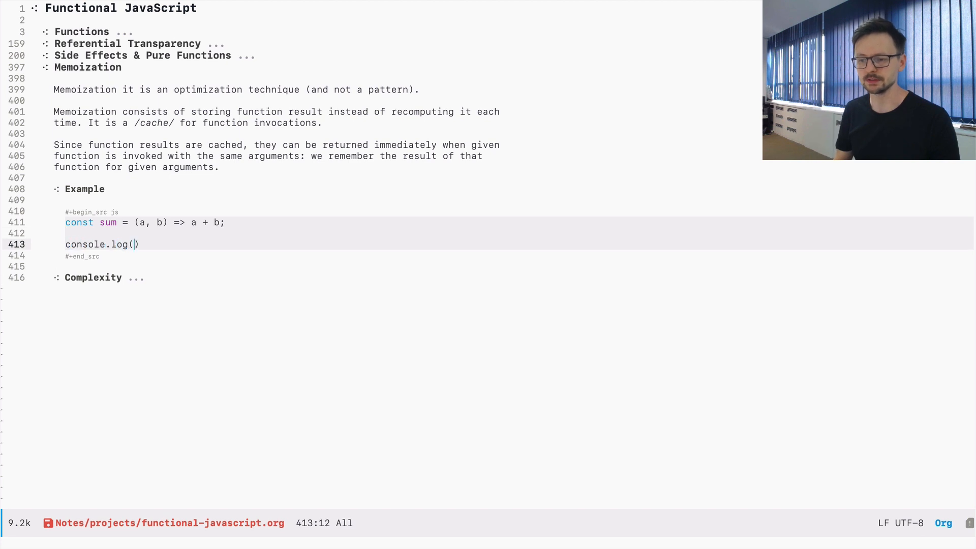
pyautogui.write('sum(2, 7')
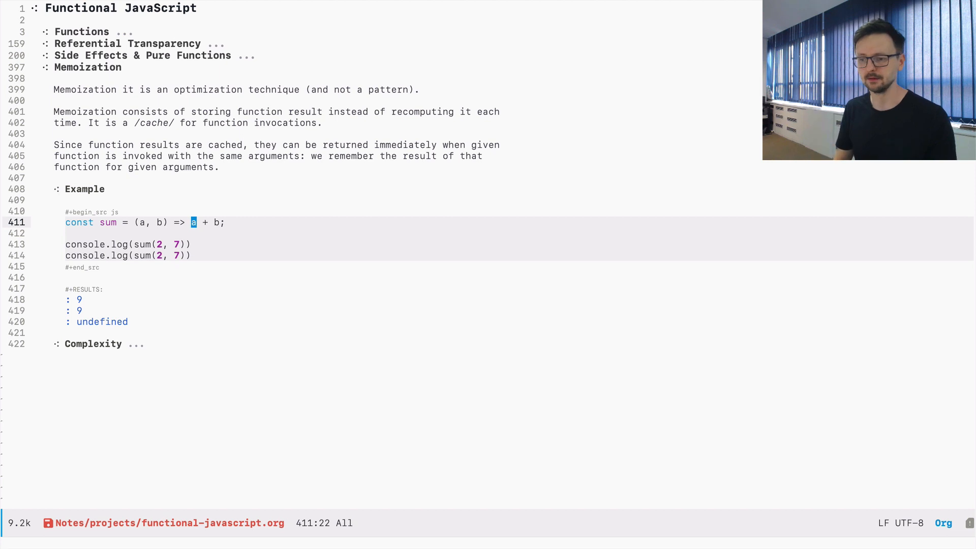
# Step: Declare const cache = { "2 7": 9 } below the logging calls
pyautogui.write('const')
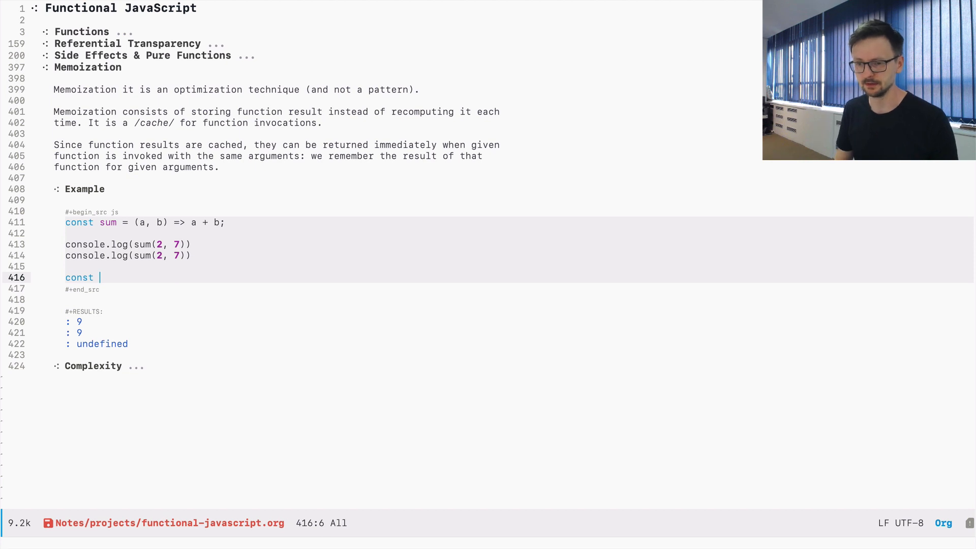
pyautogui.write('cache = {')
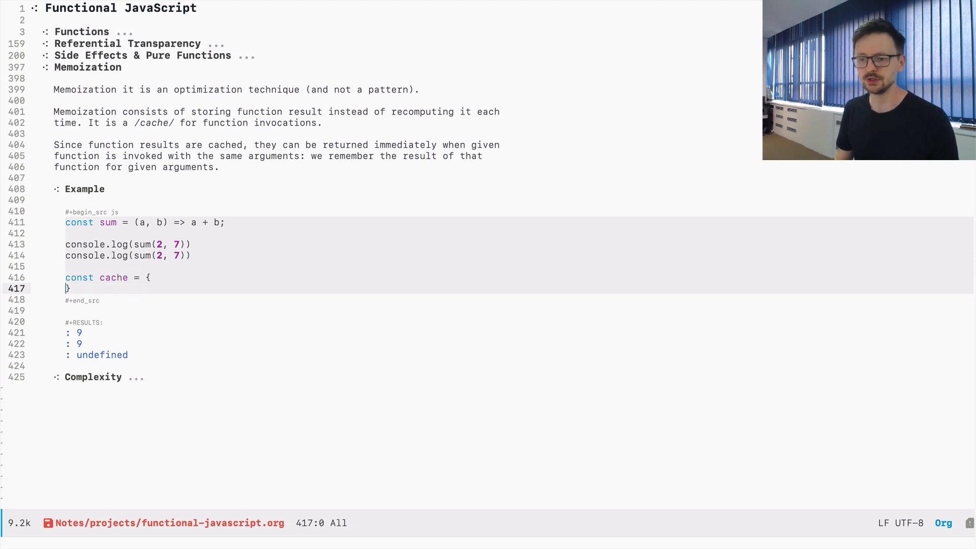
pyautogui.write('""')
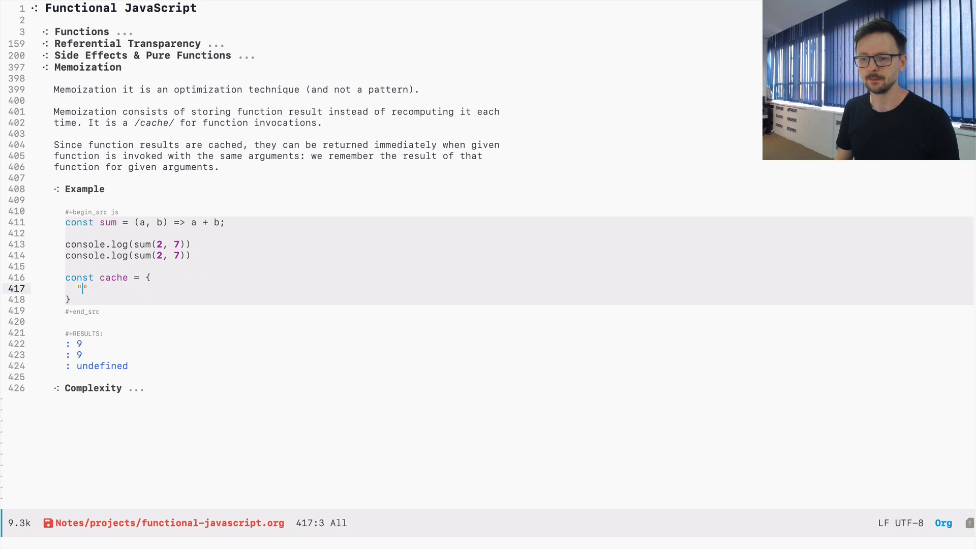
pyautogui.write('2 7')
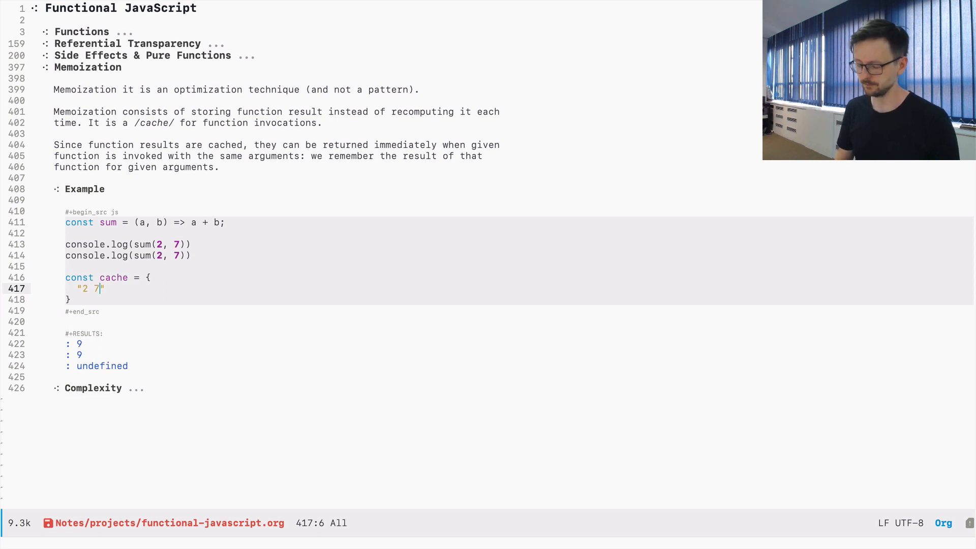
pyautogui.write(': 9')
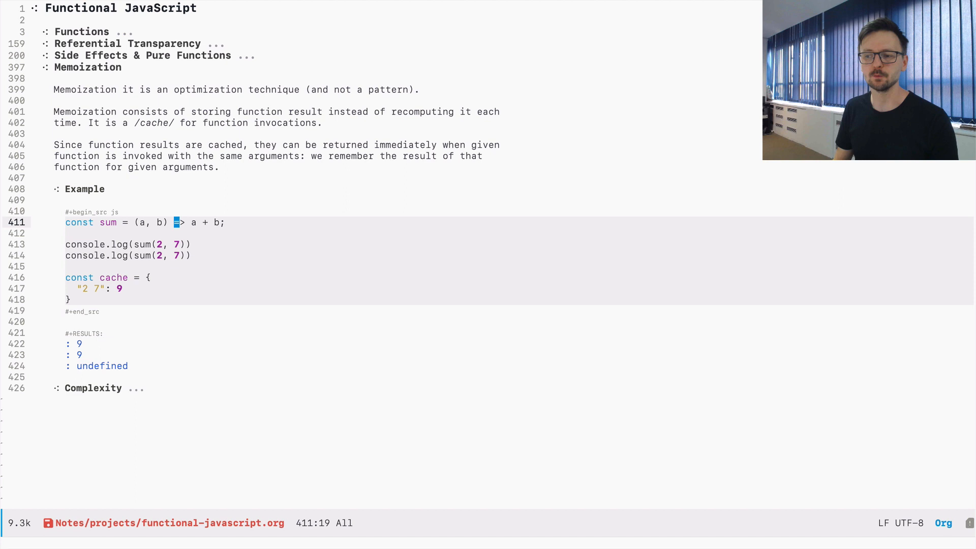
pyautogui.click(146, 277)
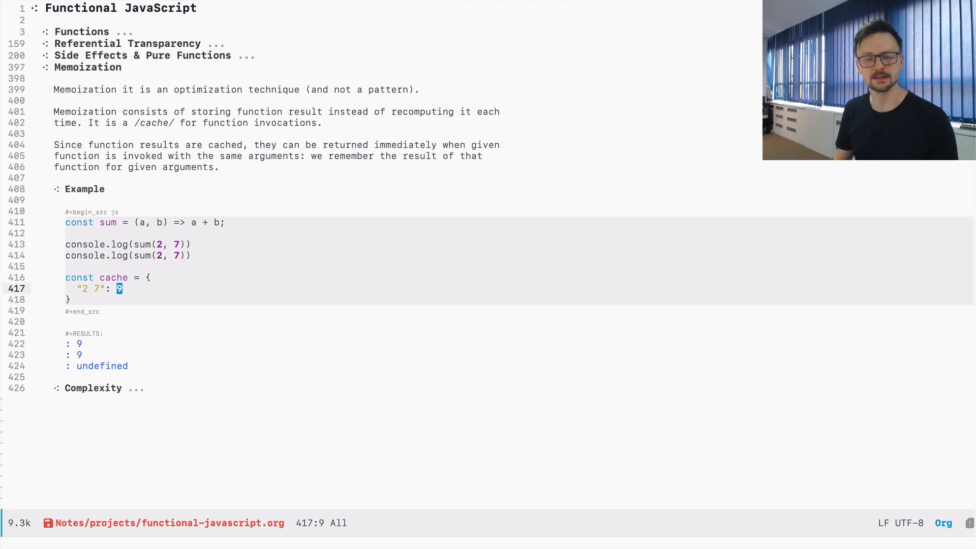
pyautogui.click(135, 244)
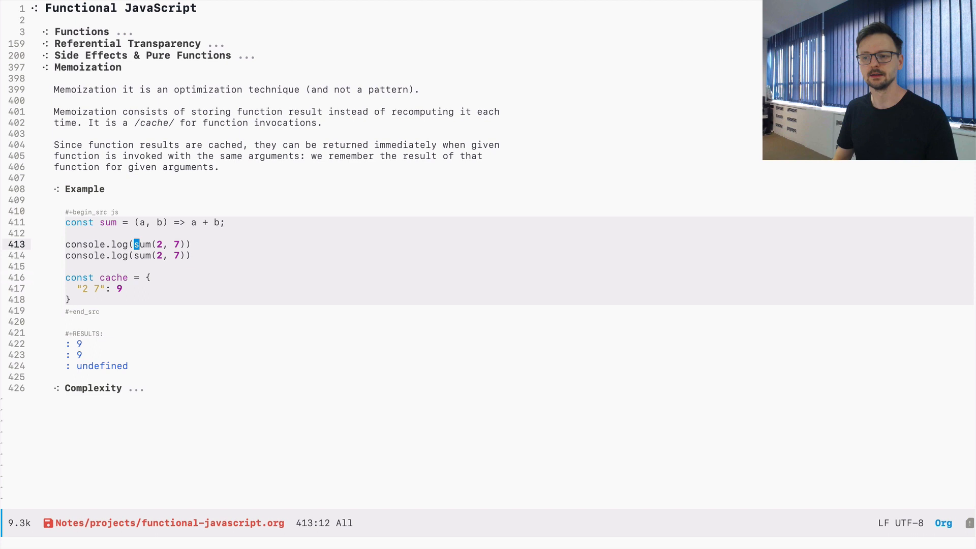
pyautogui.click(118, 288)
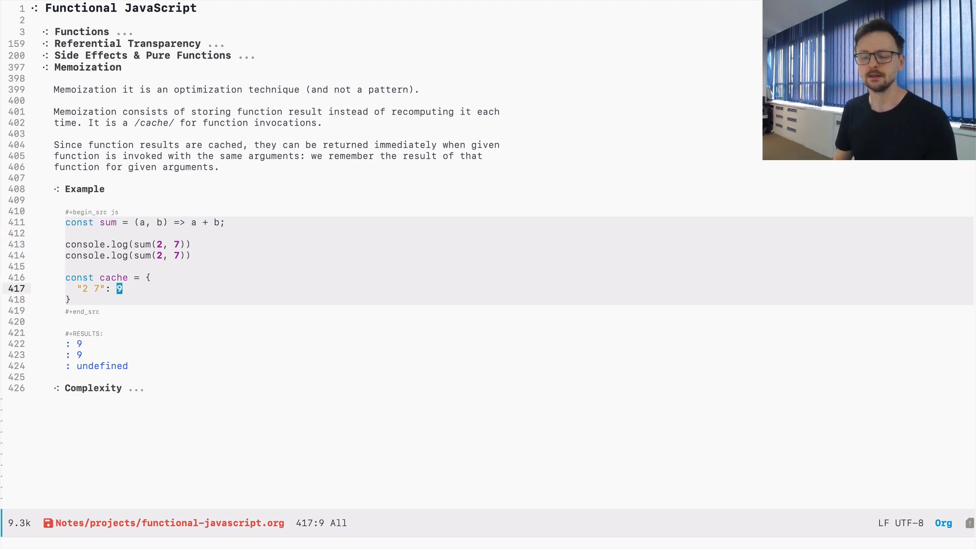
pyautogui.press('Return')
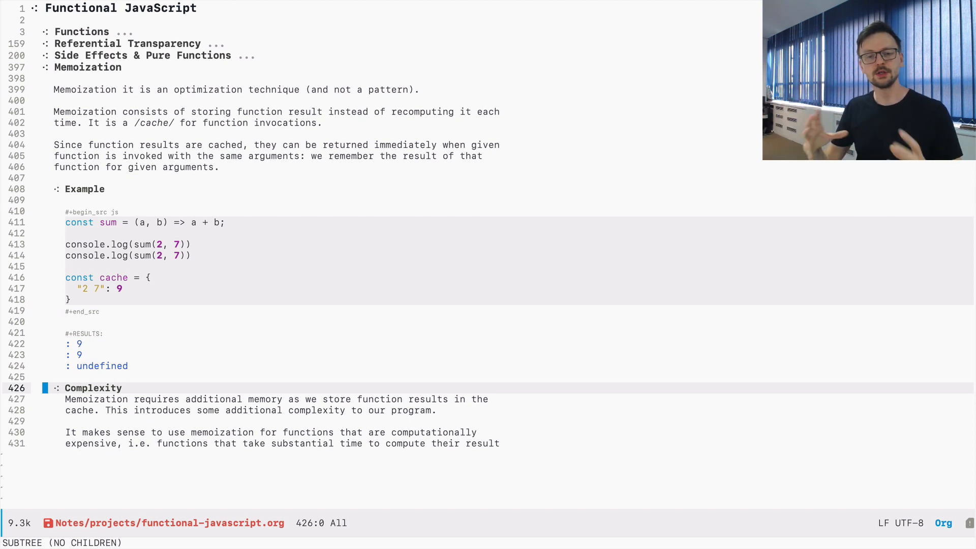
pyautogui.moveTo(474, 269)
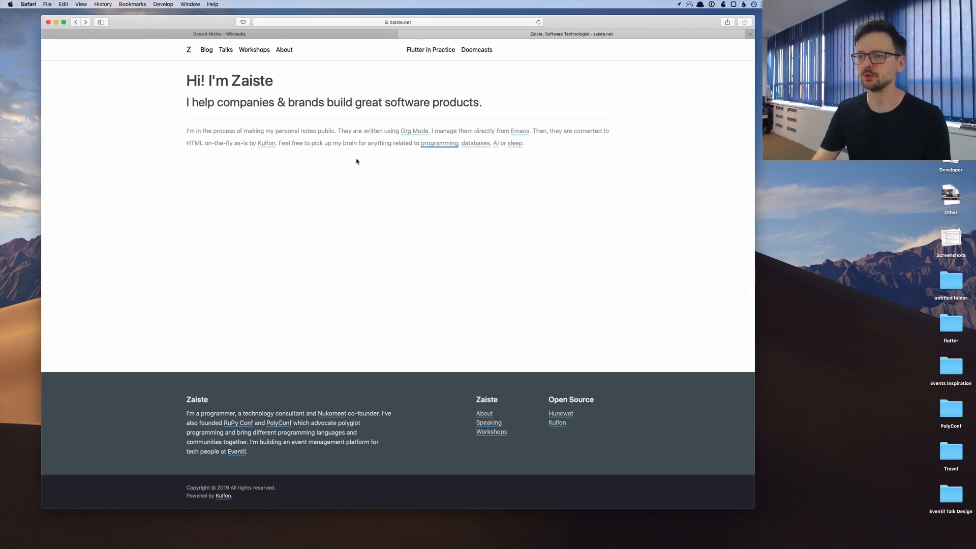
# Step: Navigate programming → JavaScript notes and follow the nano-memoize link to its GitHub repository
pyautogui.click(438, 143)
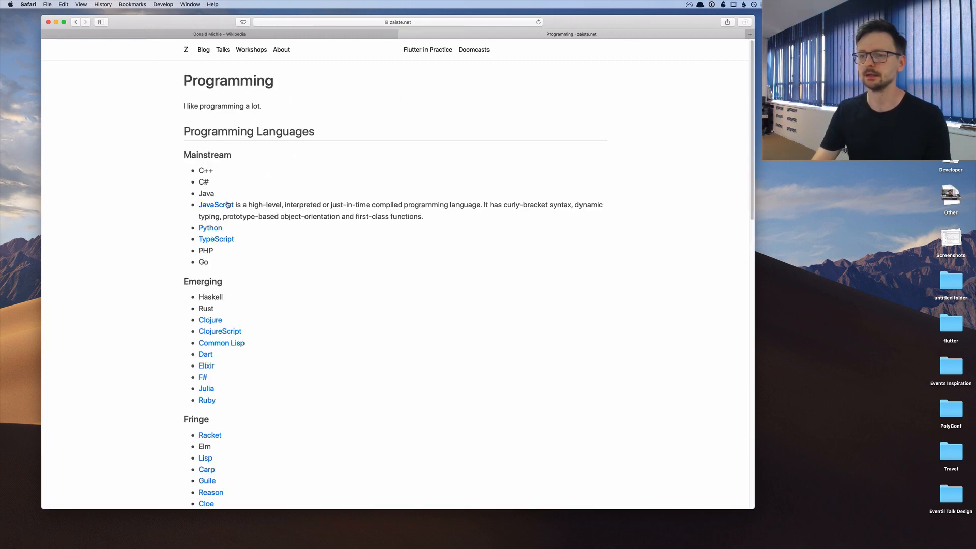
pyautogui.click(215, 205)
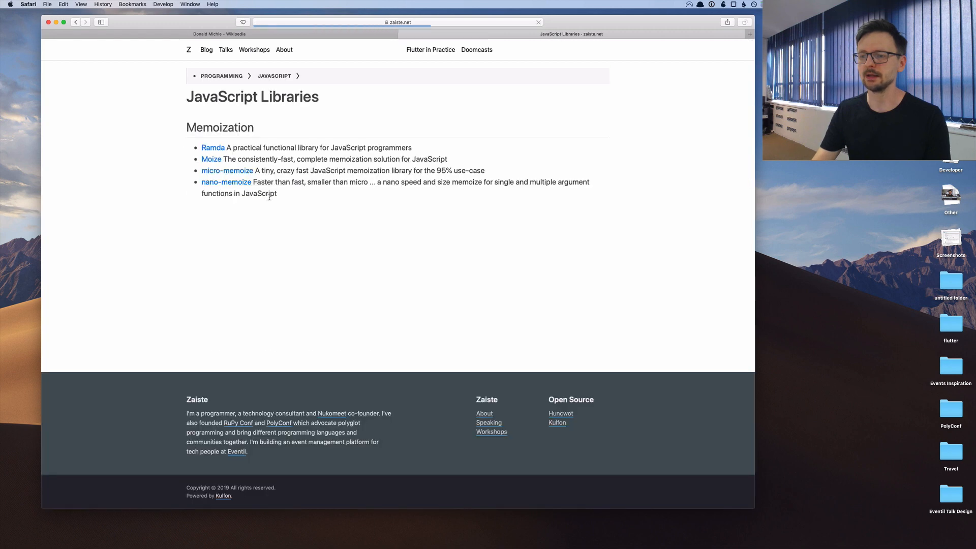
pyautogui.doubleClick(219, 127)
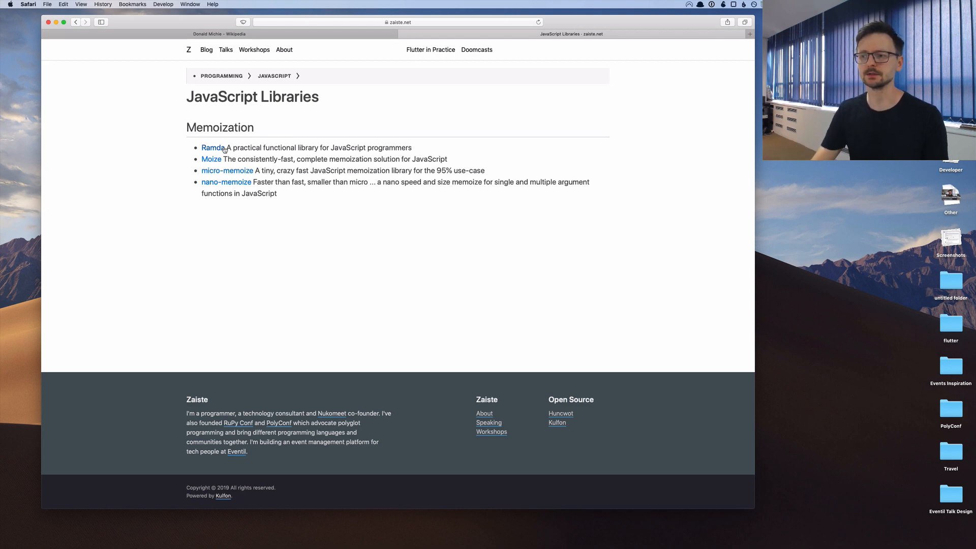
pyautogui.moveTo(235, 225)
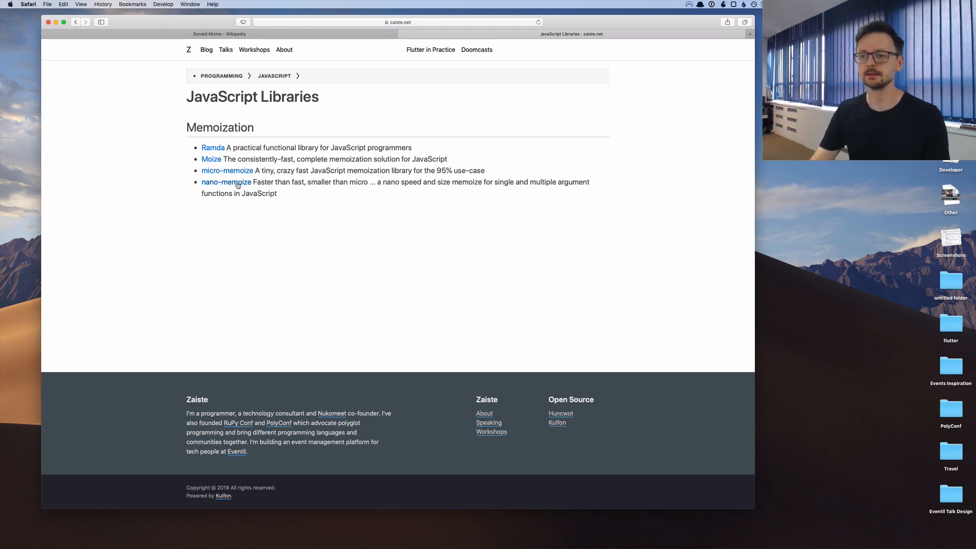
pyautogui.click(225, 182)
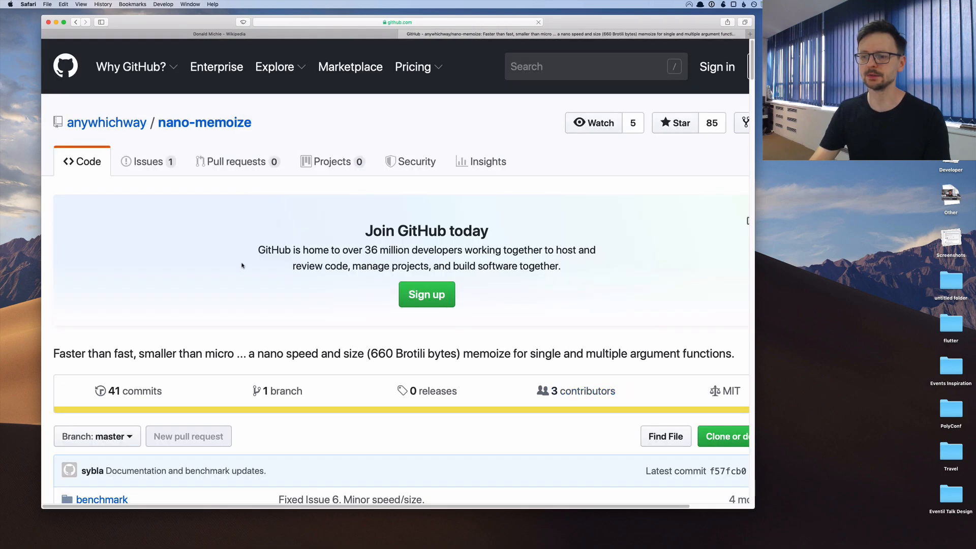
# Step: Scroll to the README's API section and highlight the nanomemoize sum example and its cached second call
pyautogui.scroll(-3)
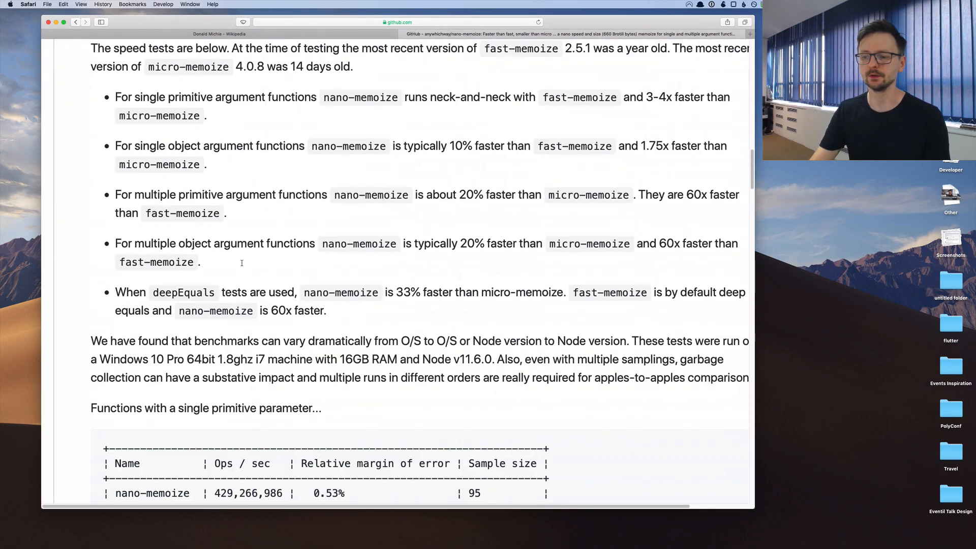
pyautogui.scroll(-3)
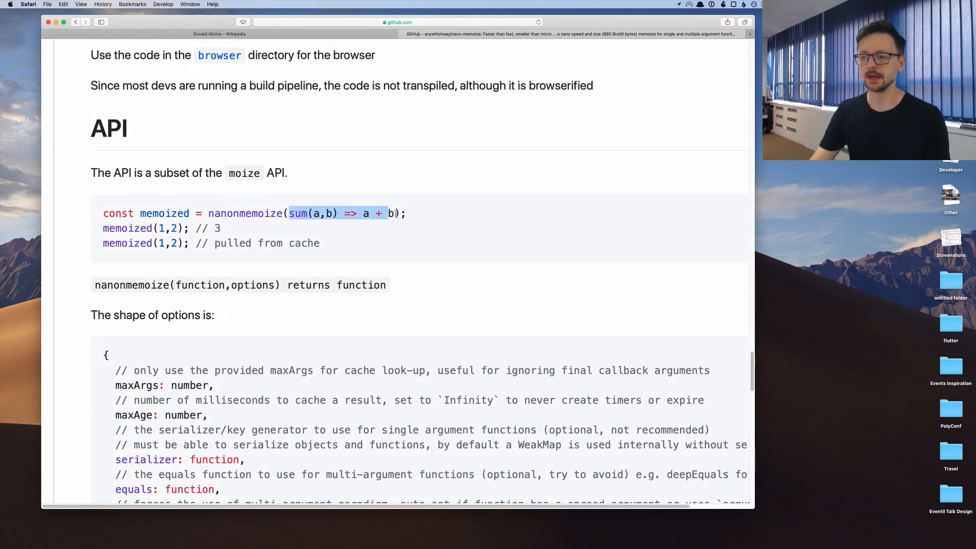
pyautogui.doubleClick(245, 213)
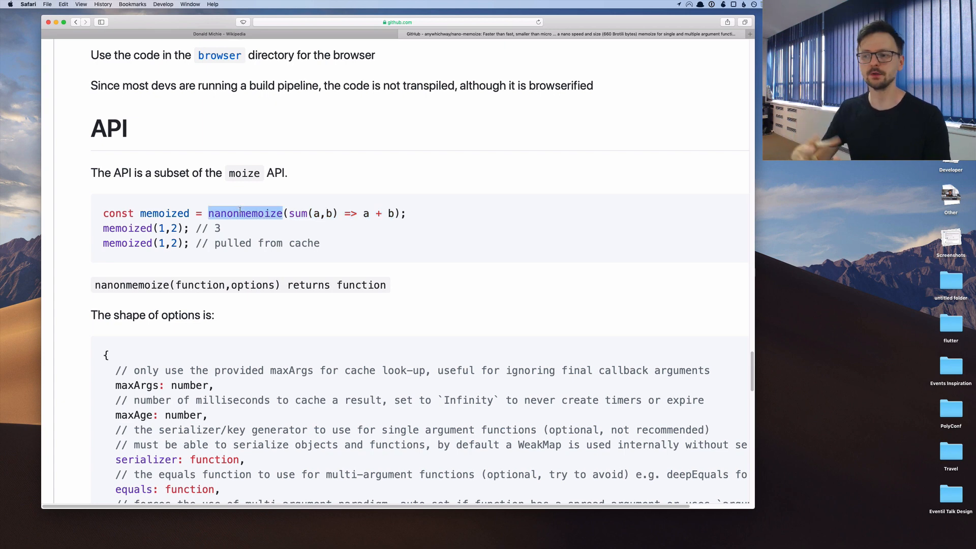
pyautogui.doubleClick(164, 213)
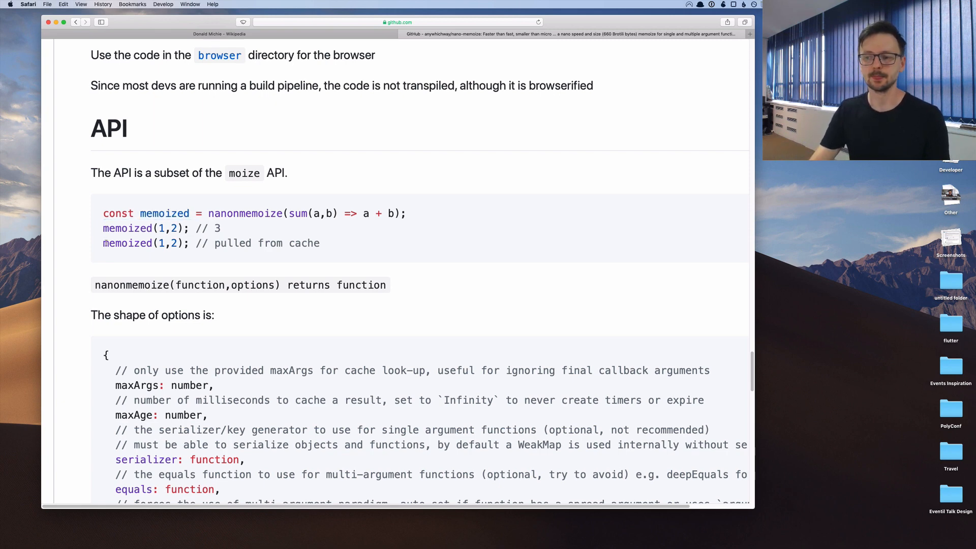
pyautogui.moveTo(102, 243); pyautogui.dragTo(289, 243)
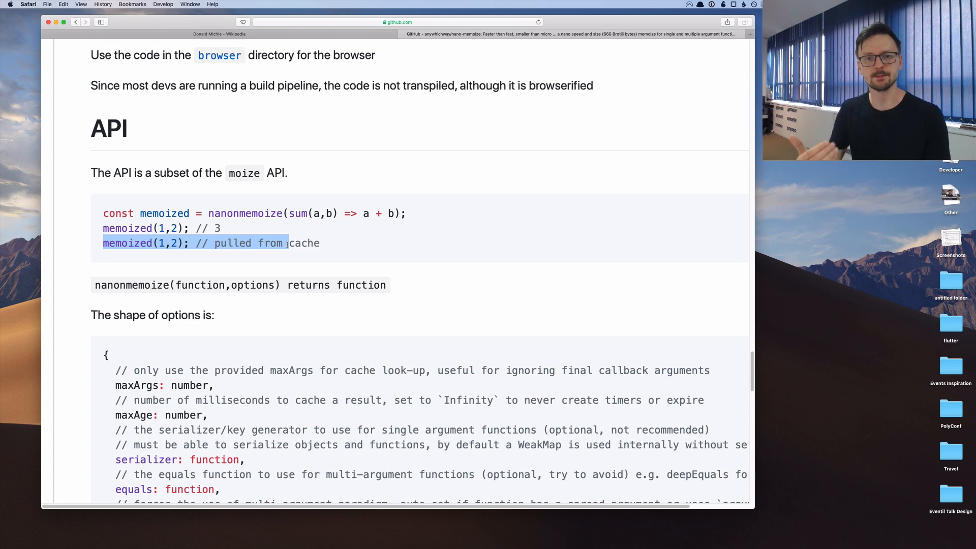